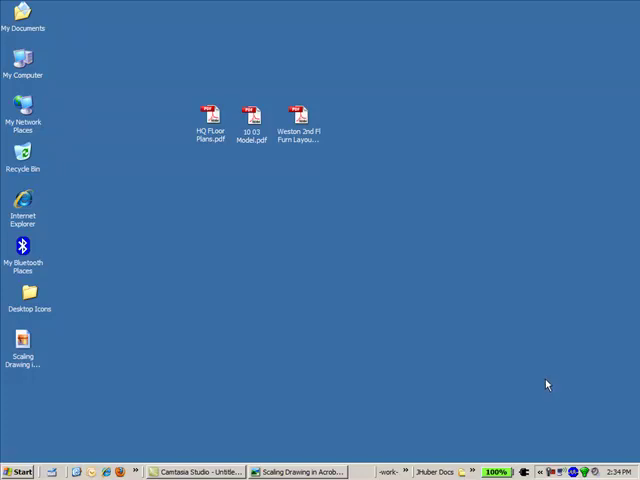
mouse_move(542, 380)
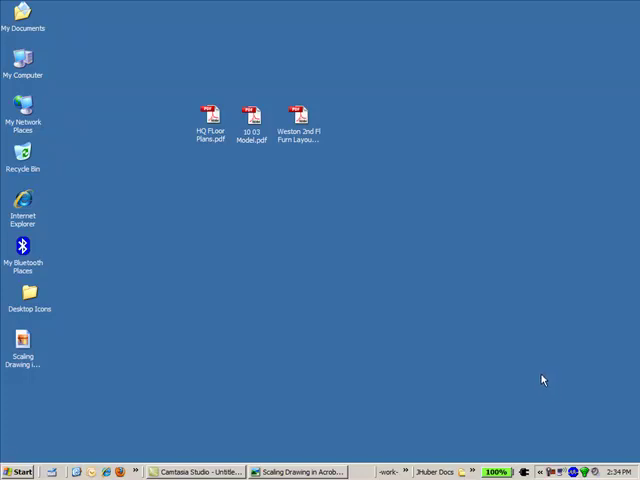
mouse_move(538, 376)
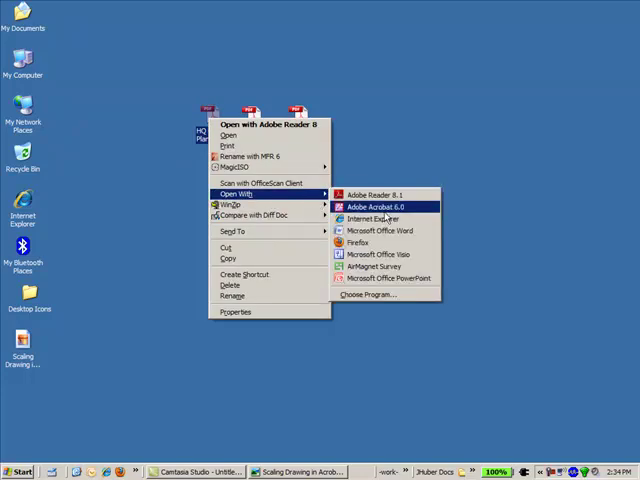
- Open the floor plan PDF in Adobe Acrobat 8.0 from the desktop
click(372, 208)
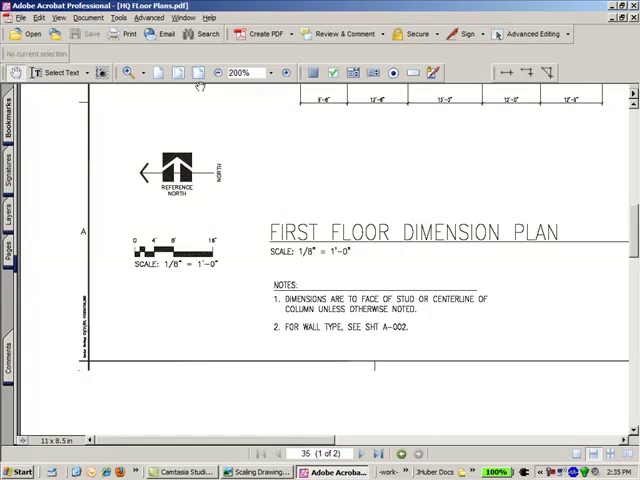
- Show the Measuring submenu listing distance, perimeter and area tools
click(284, 72)
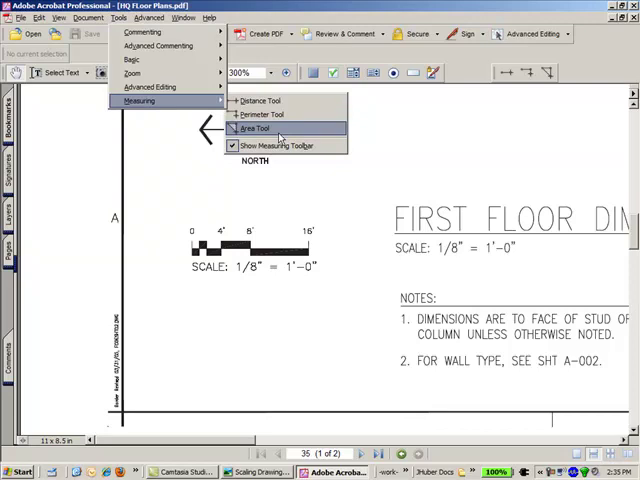
- Activate the Area Tool so the measuring readouts and scale ratio fields appear
click(256, 128)
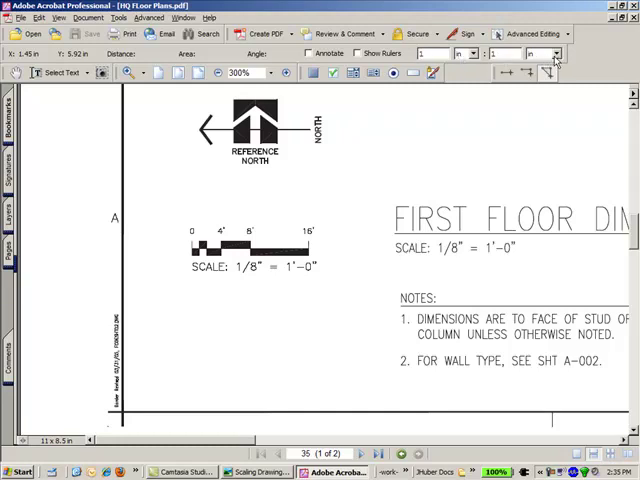
mouse_move(276, 166)
text(.)
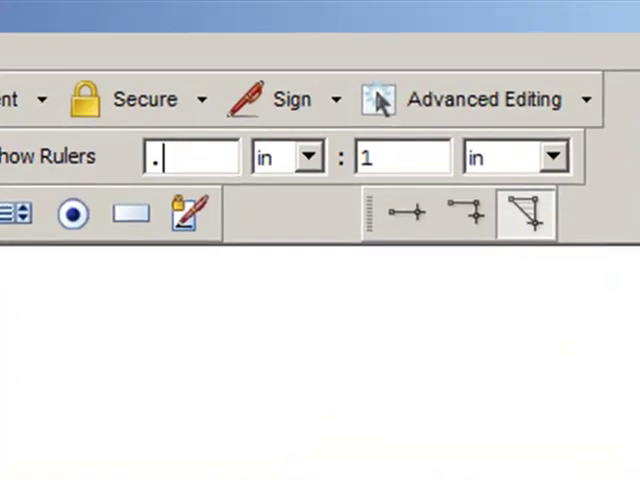
- Set the scale ratio to 0.65 in on the page equals 16 ft
text(65)
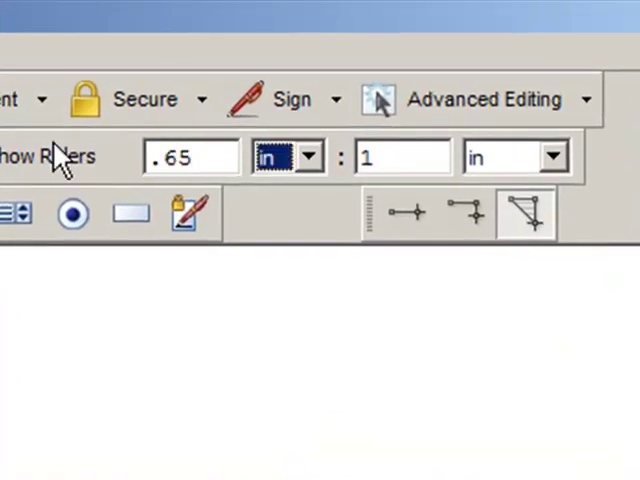
click(404, 156)
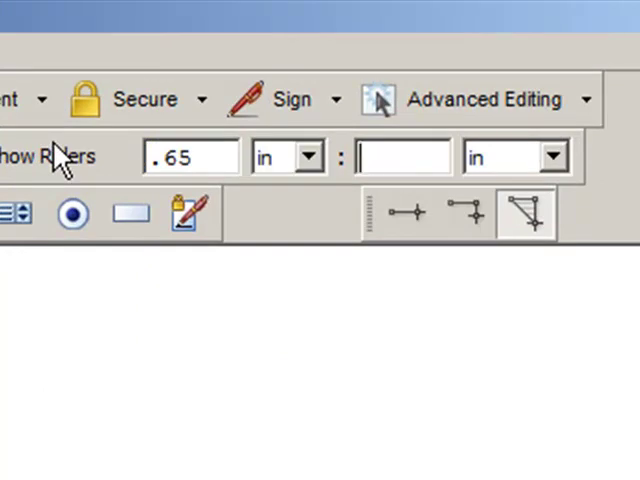
text(16)
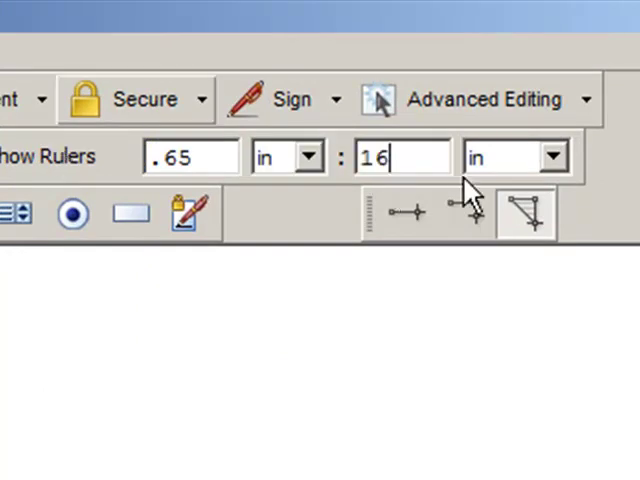
click(548, 156)
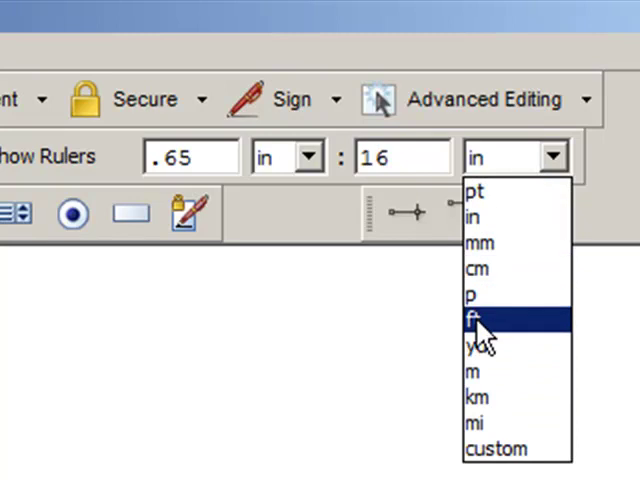
click(480, 320)
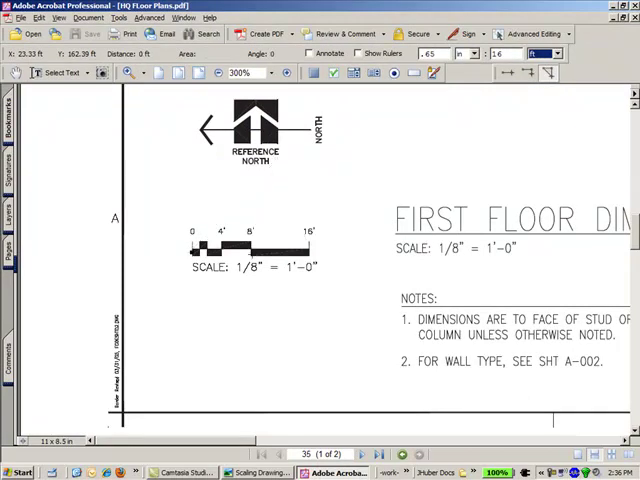
- Measure across the drawing's scale bar twice to verify the readout, then view the whole plan
drag(192, 252, 312, 252)
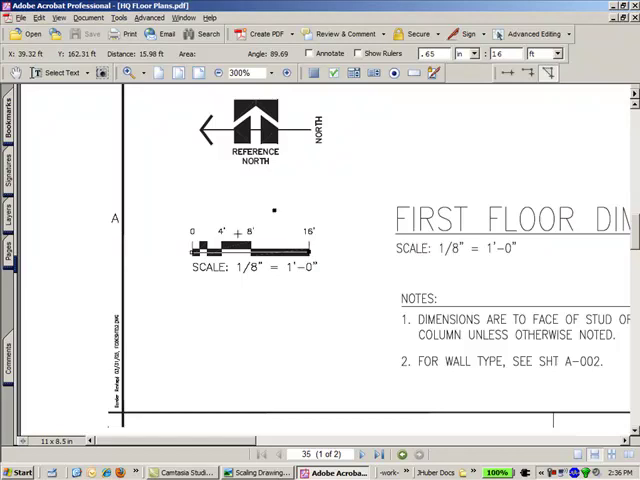
drag(192, 252, 276, 212)
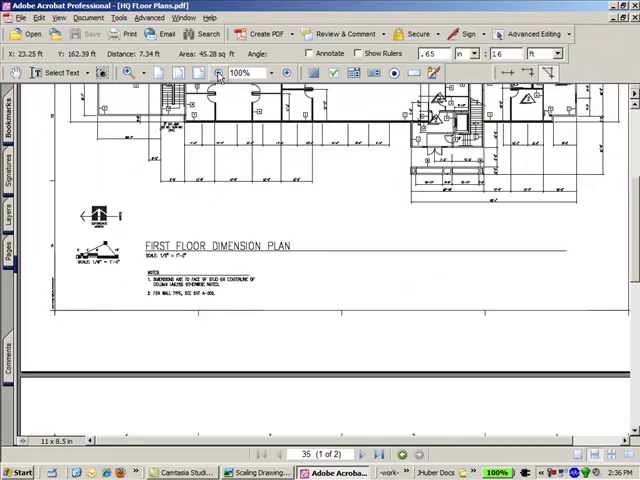
scroll(down, 3)
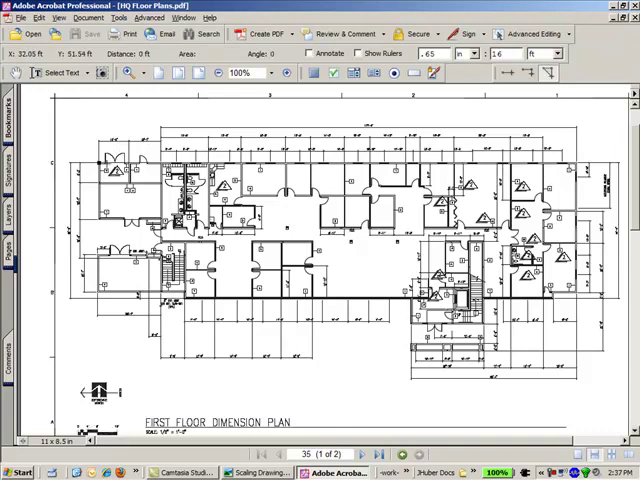
- Measure a distance across the first floor plan so it reads in feet
drag(96, 160, 580, 160)
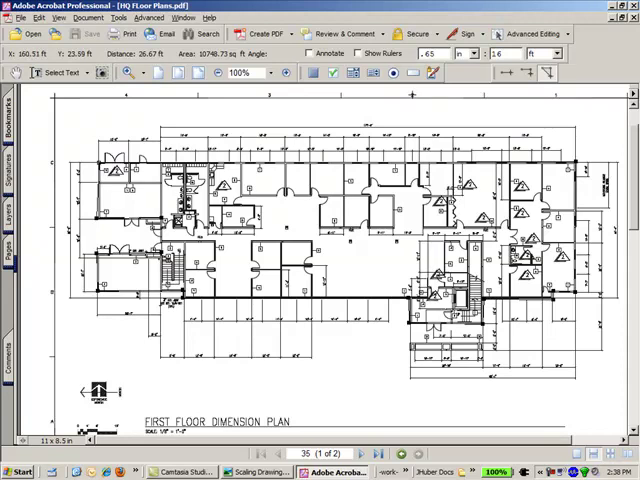
mouse_move(400, 100)
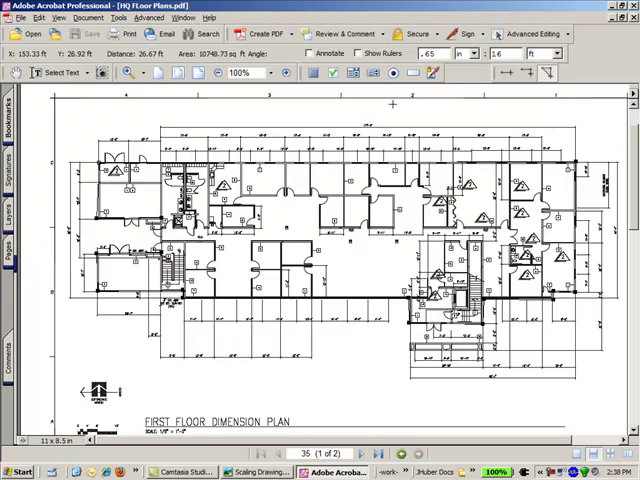
mouse_move(400, 120)
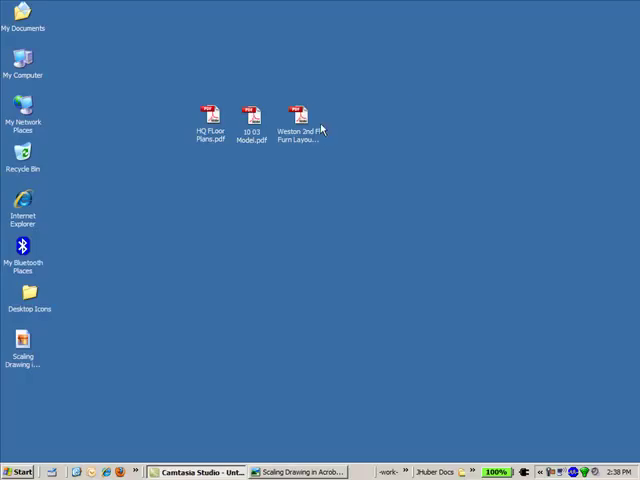
- Open the Weston 2nd Fl Furn Layout1 PDF from the desktop in Acrobat
click(300, 112)
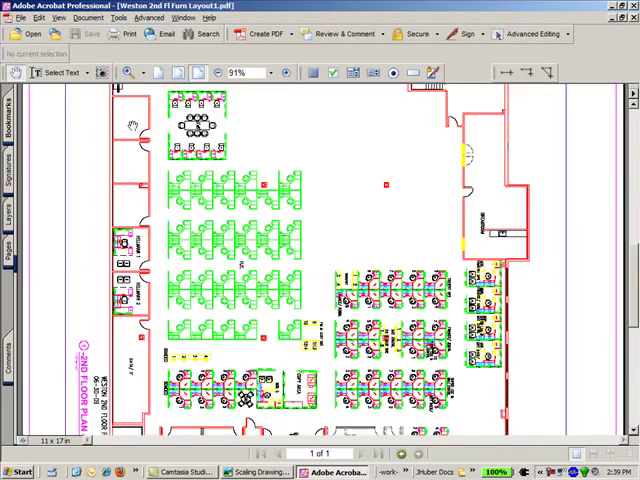
- Rotate the furniture layout page to landscape via Document > Pages > Rotate
click(88, 16)
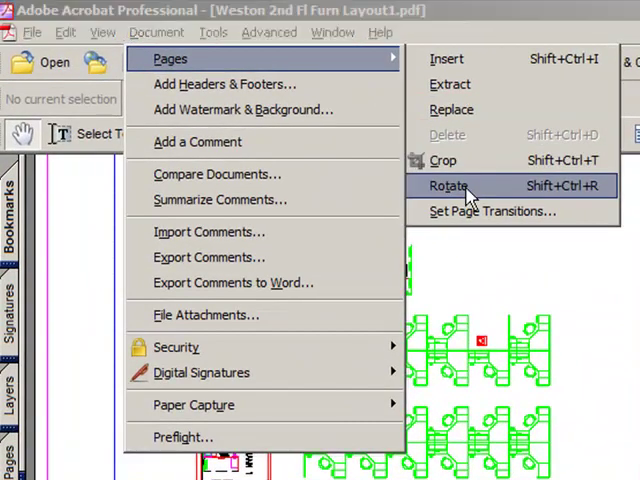
click(448, 184)
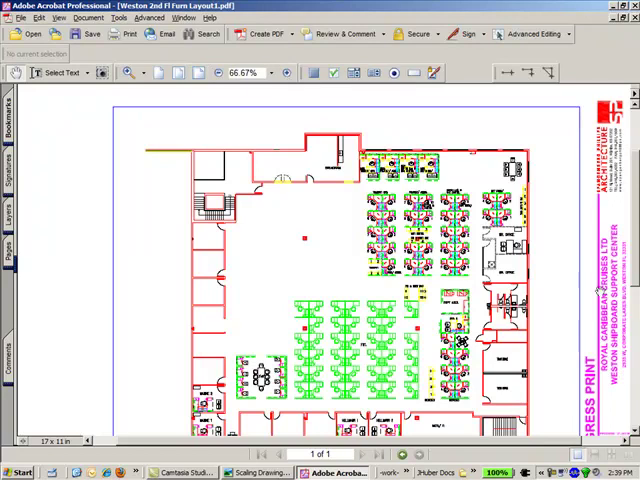
- Zoom to 400% on a door opening along the wall of the furniture layout
click(284, 72)
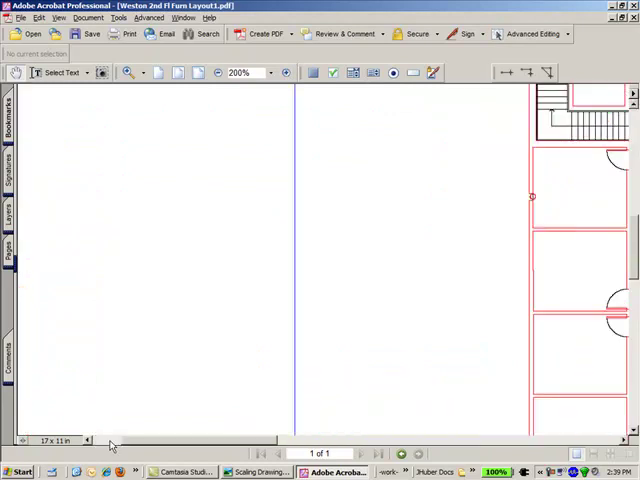
mouse_move(258, 440)
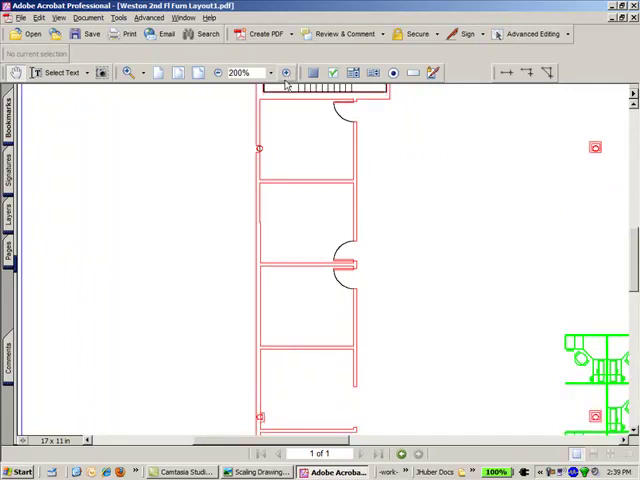
click(284, 72)
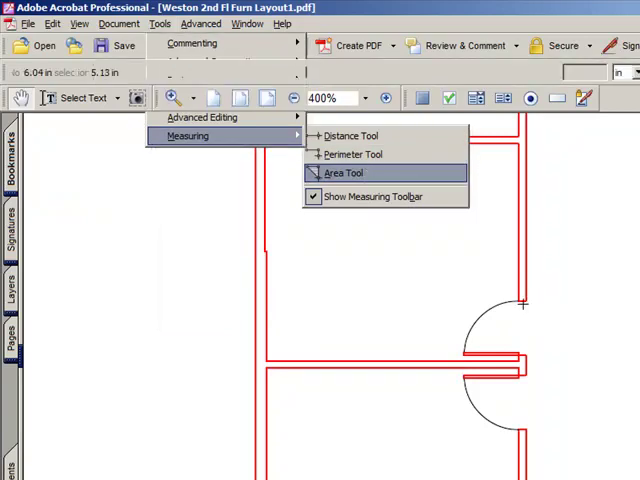
- Switch to the Area Tool on the furniture layout with the scale set in feet
click(344, 172)
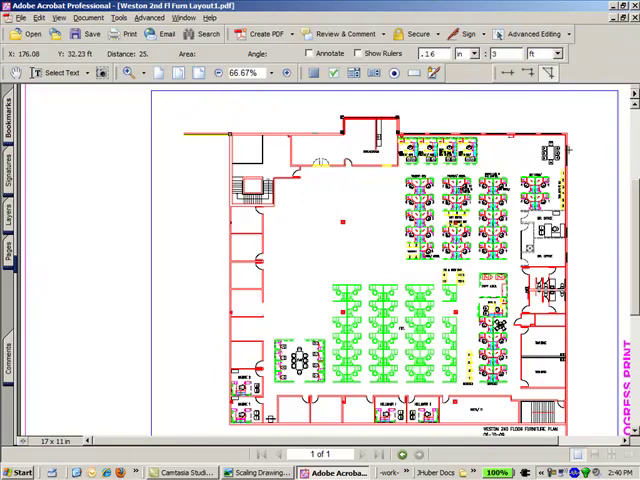
- Trace the second-floor building outline with the Area Tool to read its area in square feet
drag(400, 130, 564, 132)
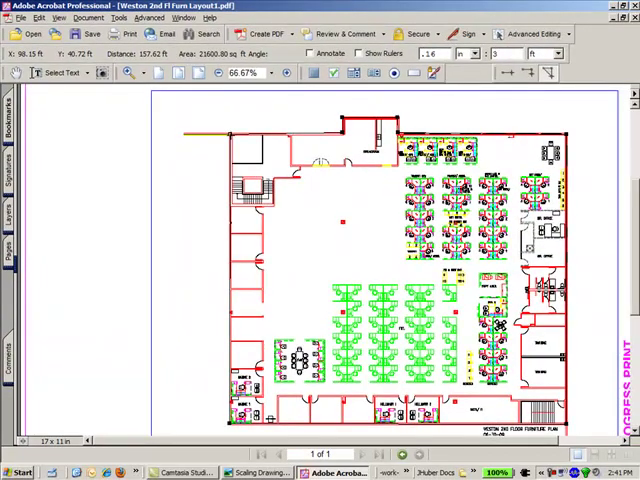
mouse_move(72, 170)
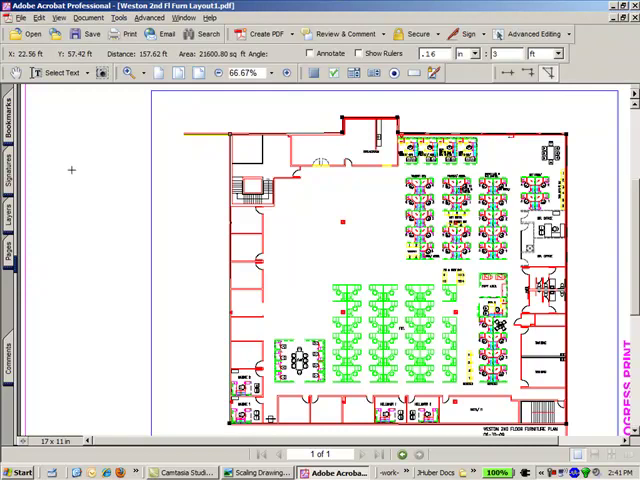